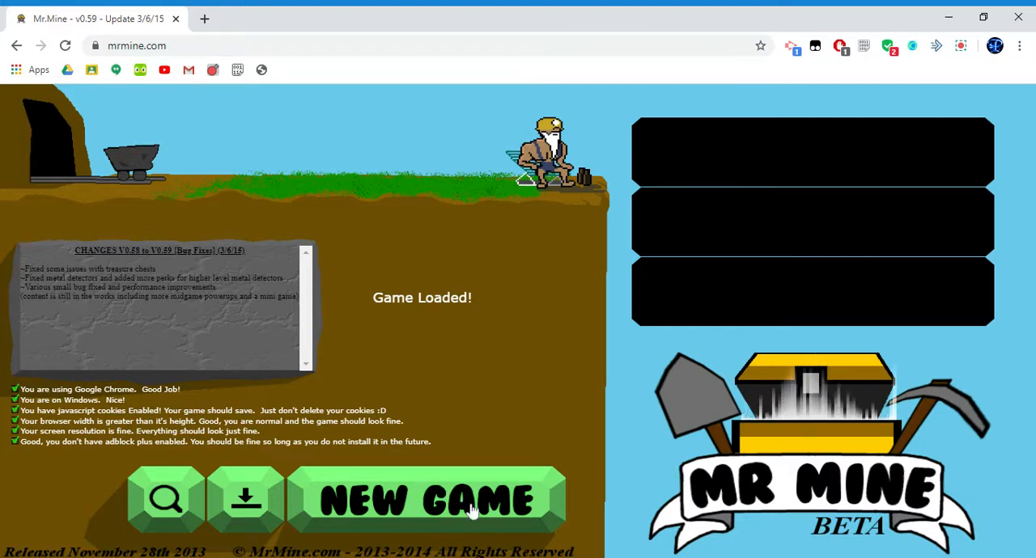
# Create a new game named 'pool' and reach the manager's welcome message.
pyautogui.click(425, 499)
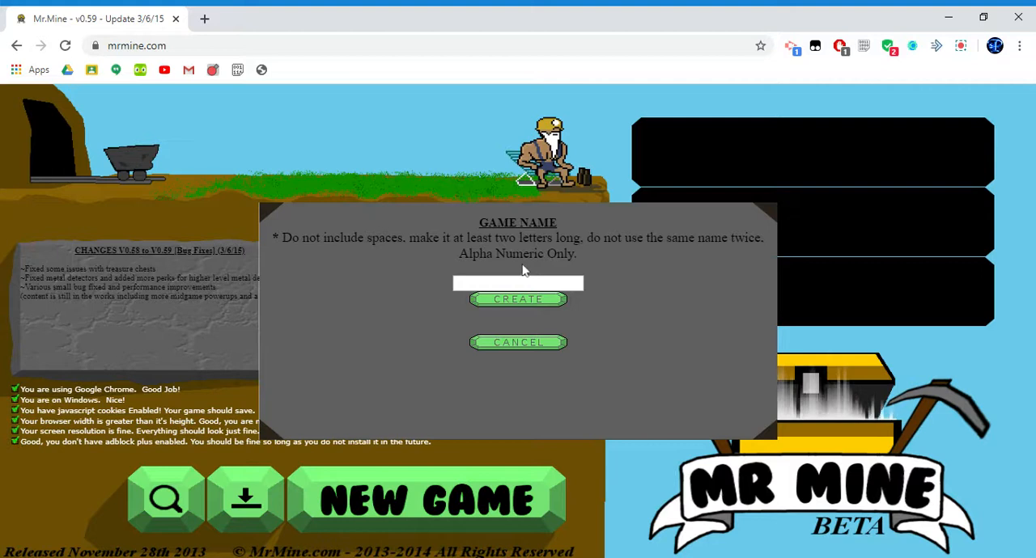
pyautogui.write('pool')
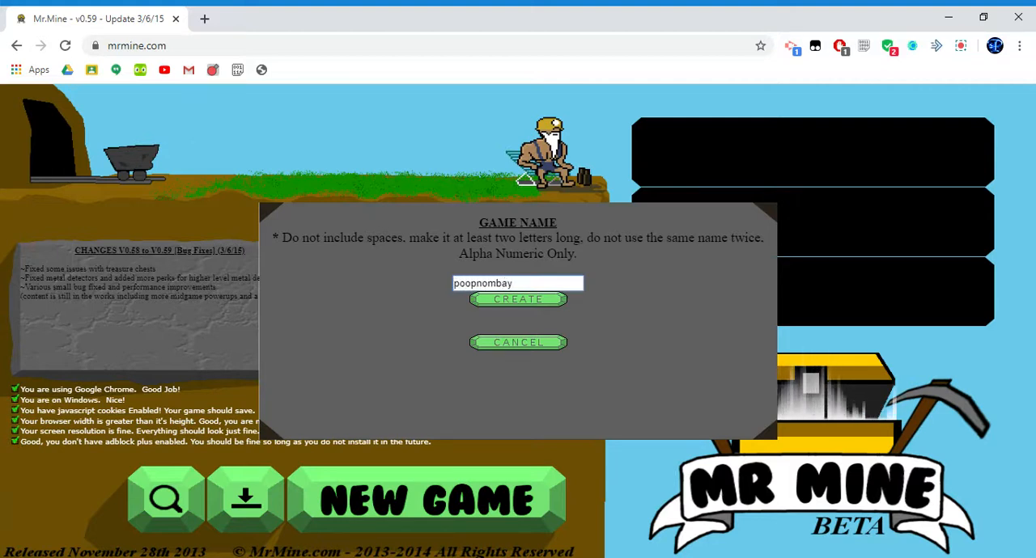
pyautogui.moveTo(518, 299)
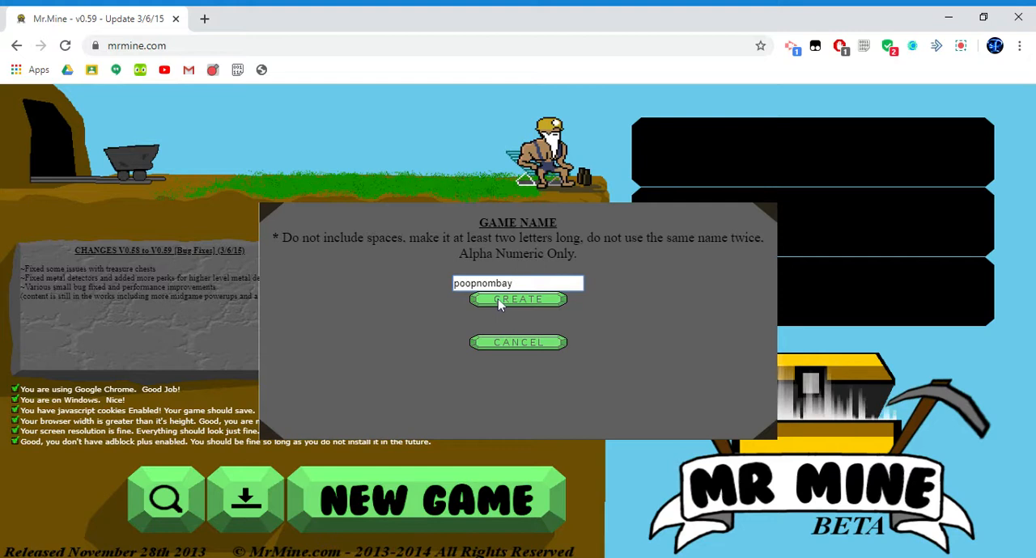
pyautogui.click(518, 299)
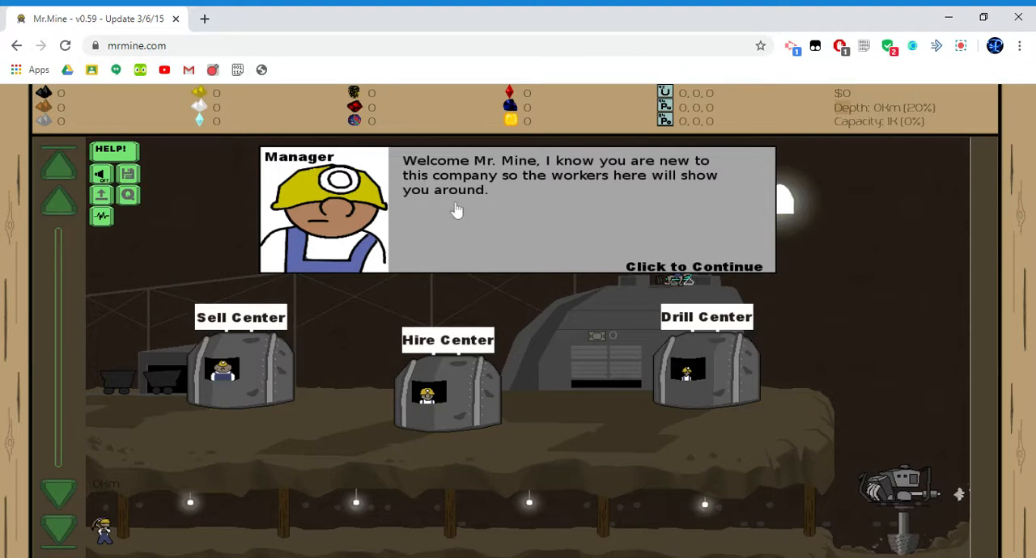
# Dismiss the welcome message and bring up Chrome DevTools with F12.
pyautogui.click(518, 211)
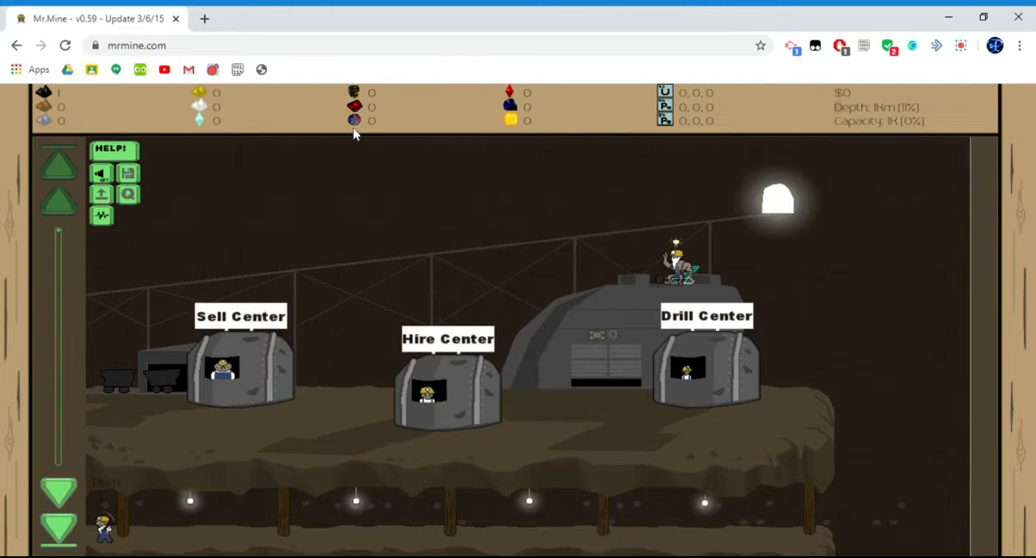
pyautogui.press('F12')
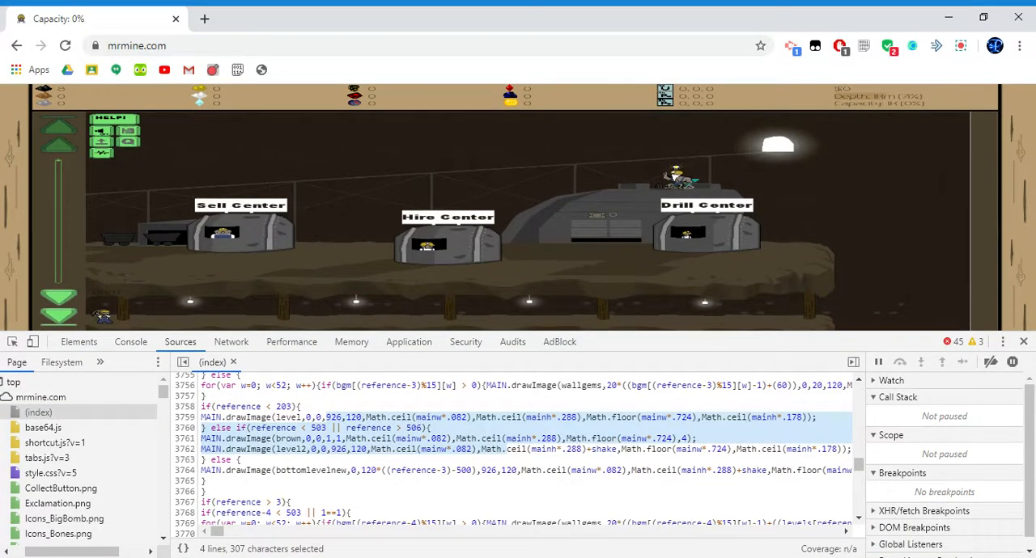
# Search the source for 'coal' and set a breakpoint on line 3898, the Coal drawing line.
pyautogui.press('Ctrl+f')
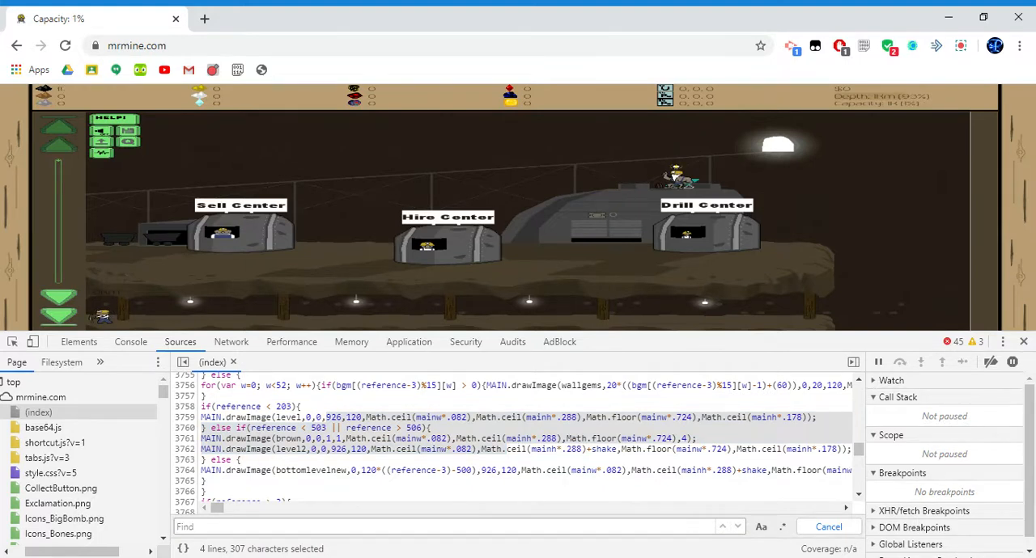
pyautogui.write('coal')
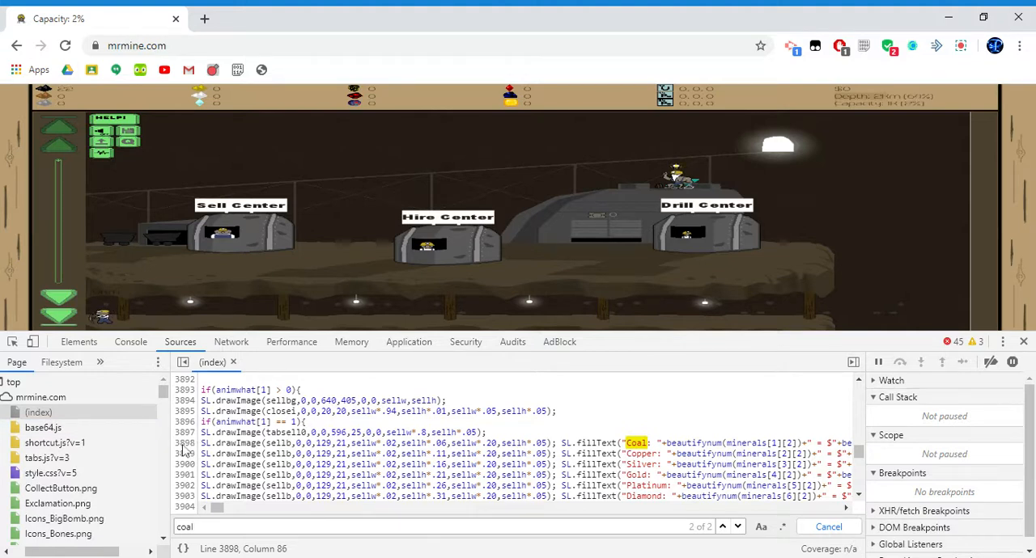
pyautogui.click(184, 444)
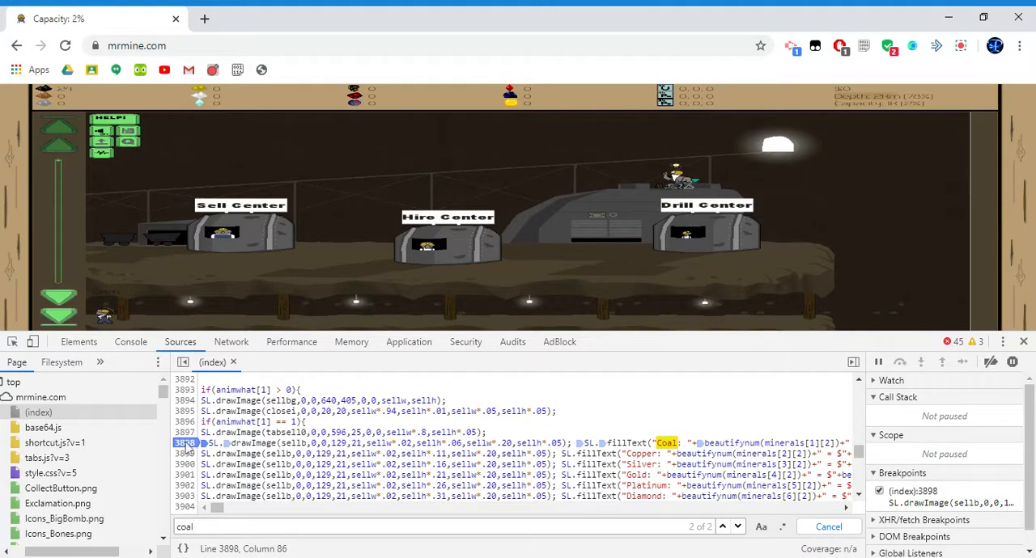
pyautogui.moveTo(878, 363)
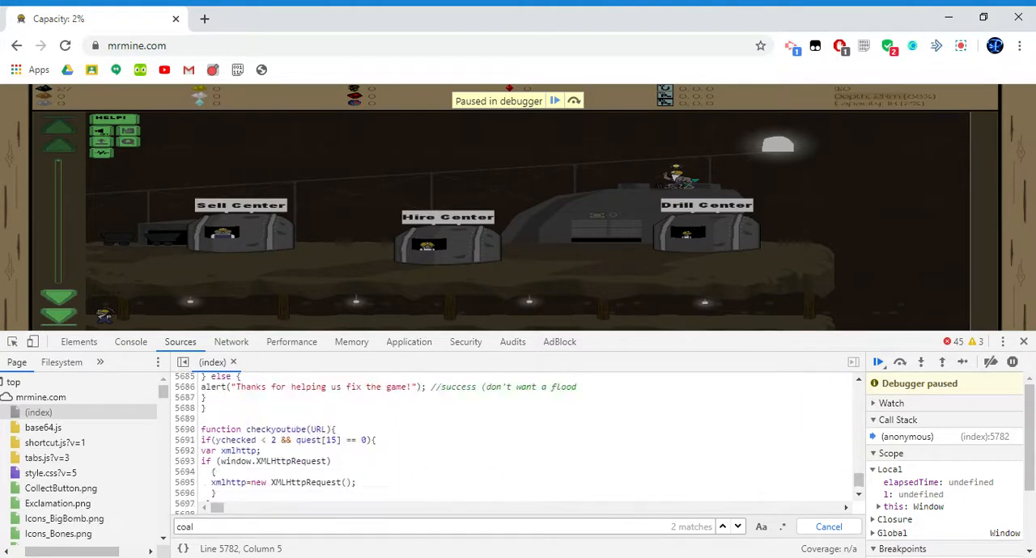
# Bring up the Console drawer beneath the paused source code.
pyautogui.scroll(-3)
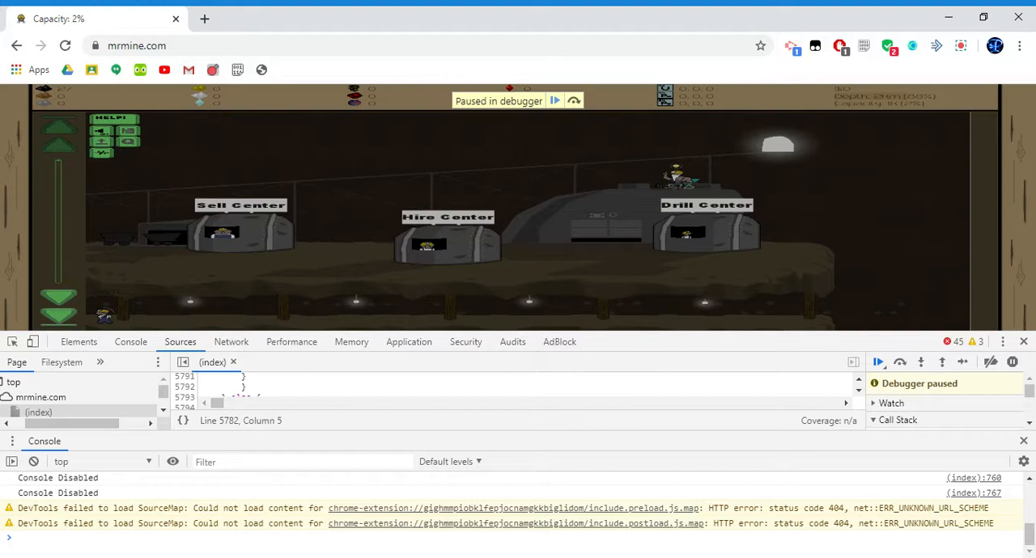
# Evaluate window.minerals in the console and expand the returned array of mineral entries.
pyautogui.write('whatz')
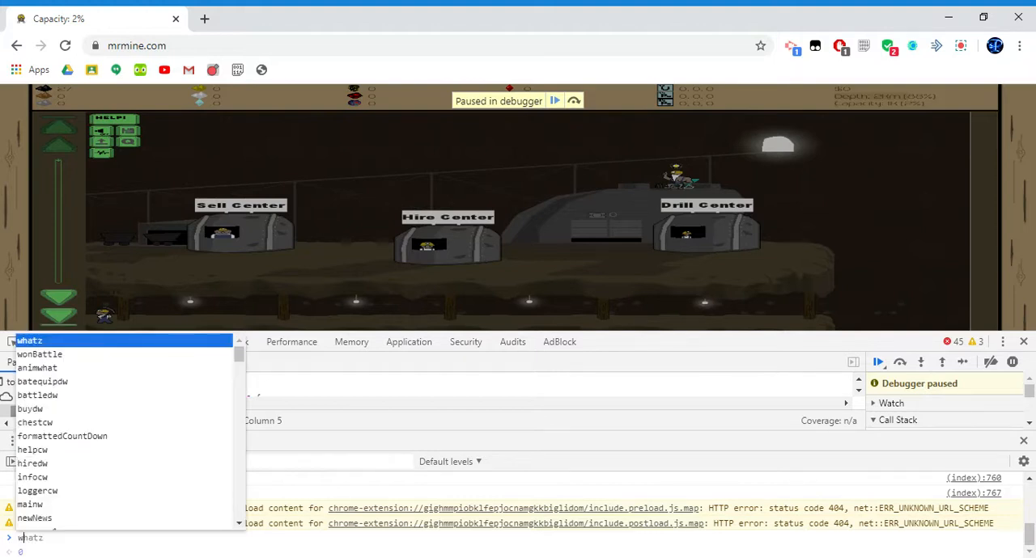
pyautogui.write('windows')
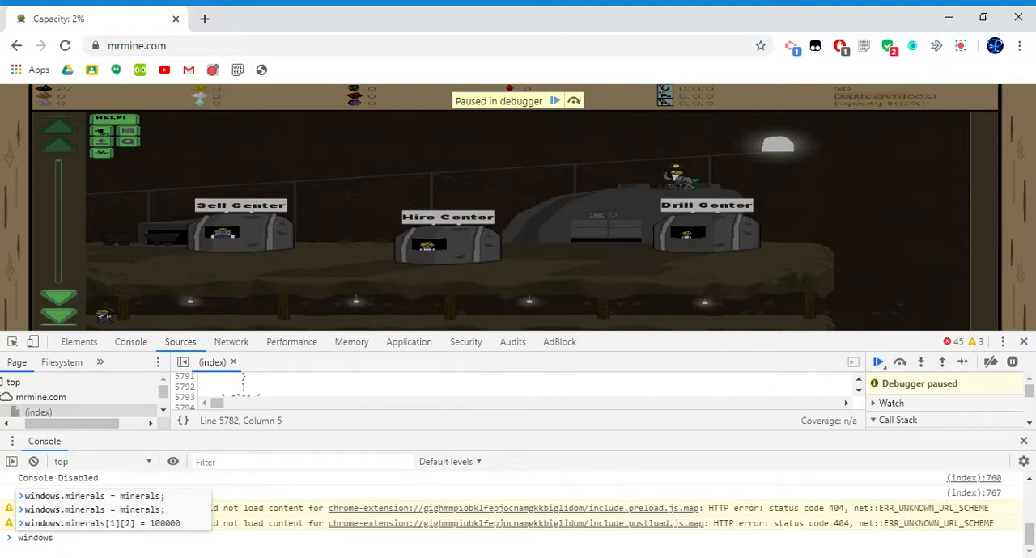
pyautogui.write('window.')
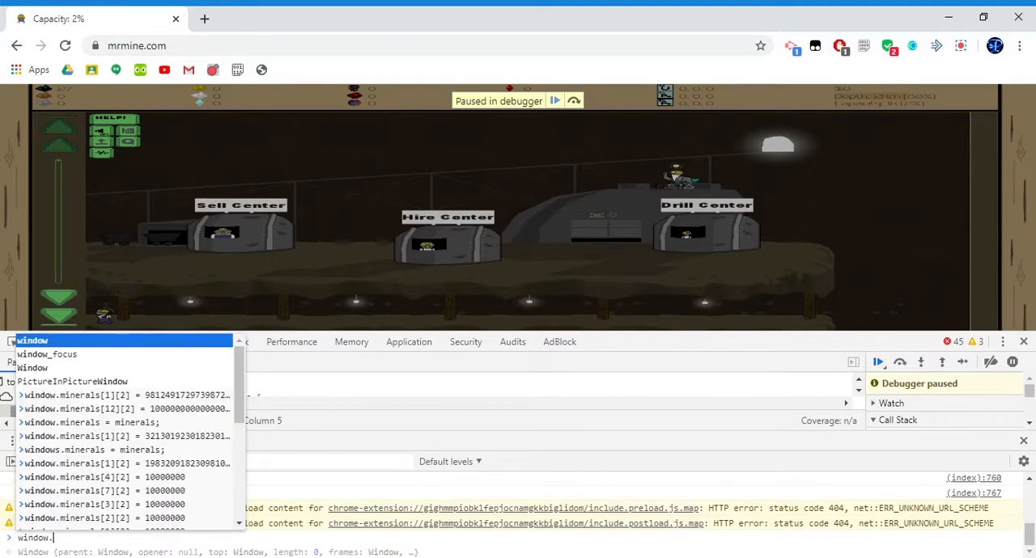
pyautogui.write('minerals')
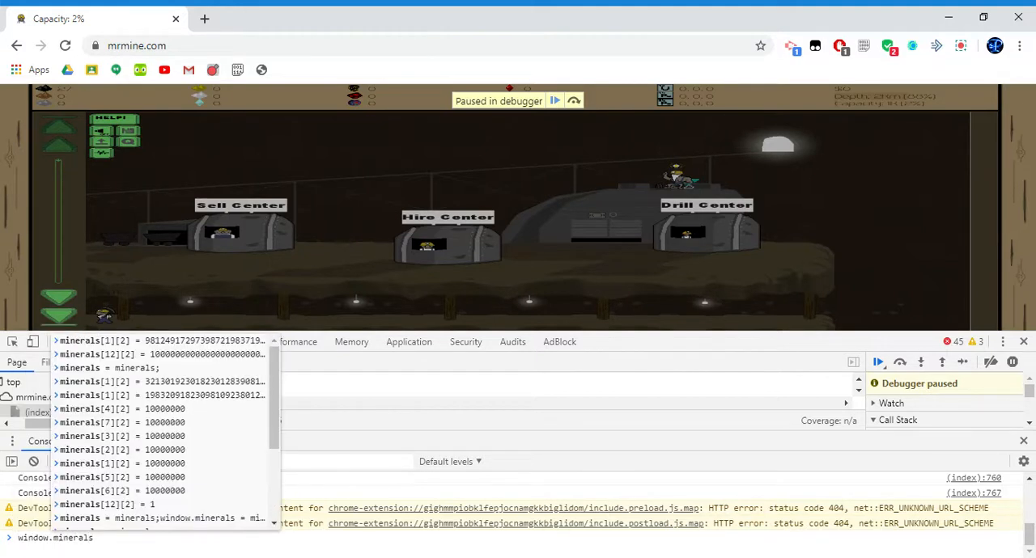
pyautogui.write('mine')
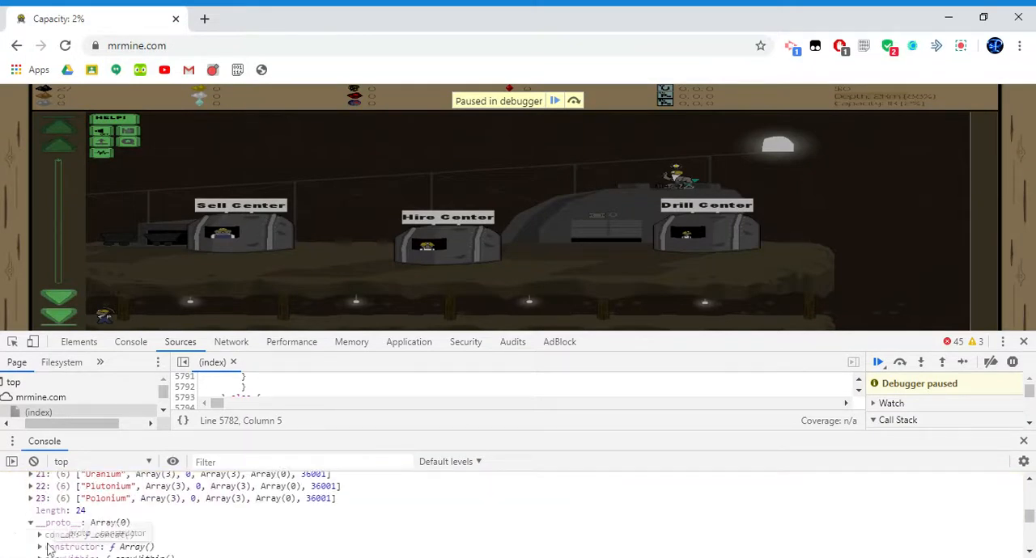
pyautogui.scroll(-3)
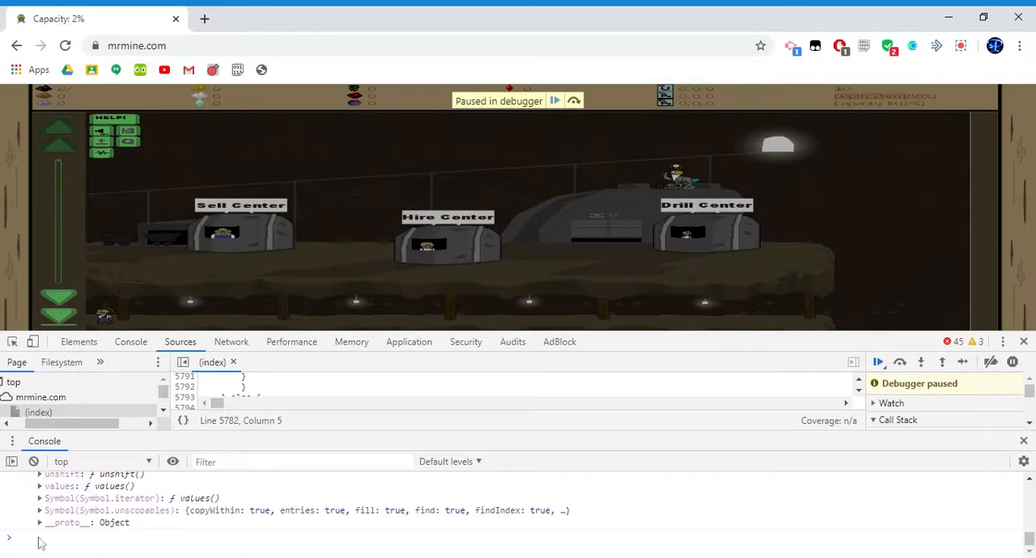
pyautogui.write('window.minerals[1][2] = 1293810928301283098l2038')
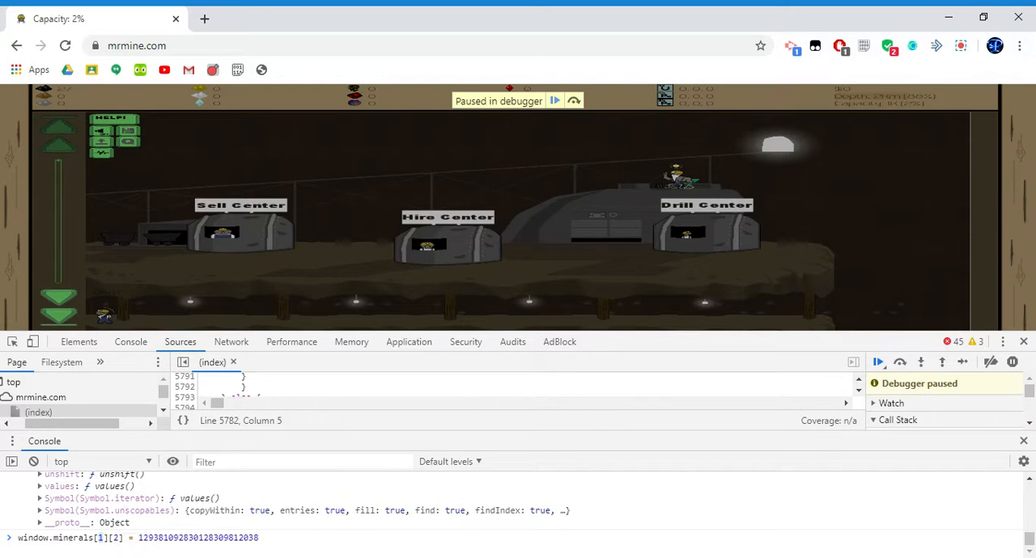
pyautogui.moveTo(110, 554)
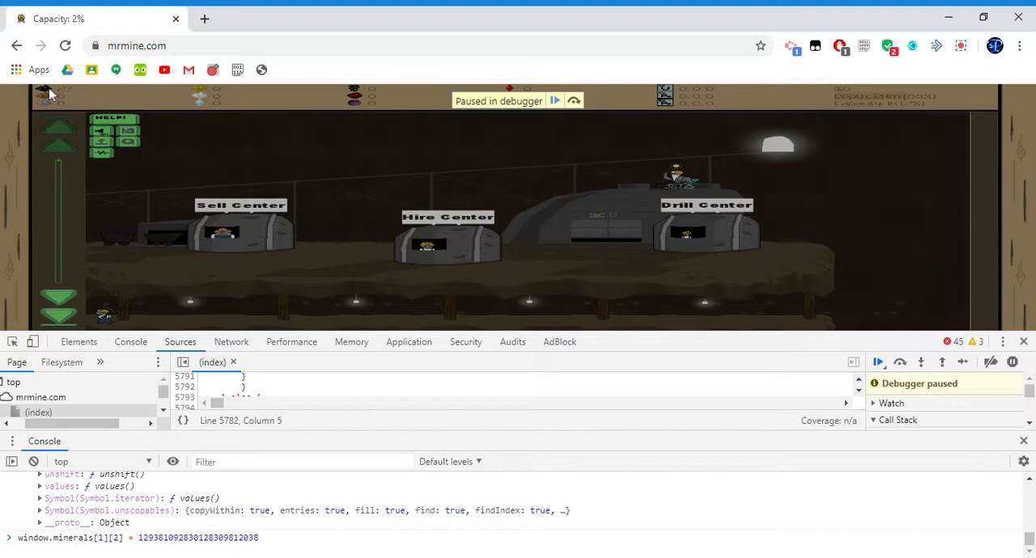
pyautogui.moveTo(47, 103)
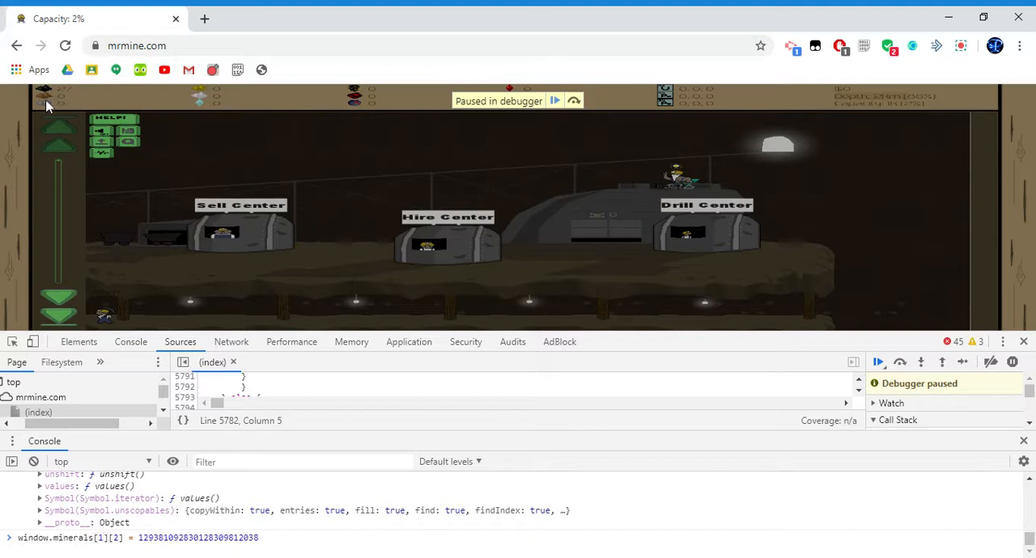
pyautogui.moveTo(46, 101)
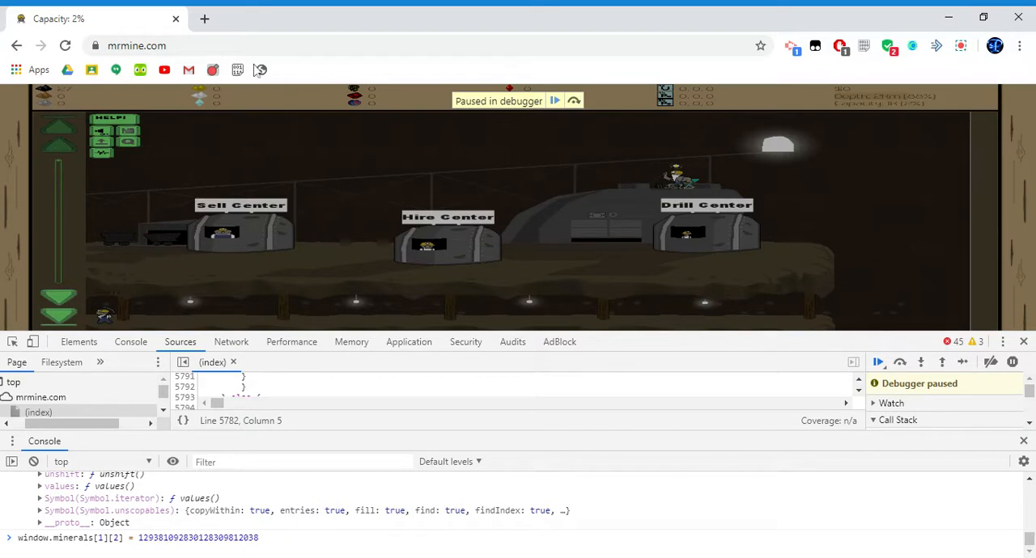
pyautogui.moveTo(521, 124)
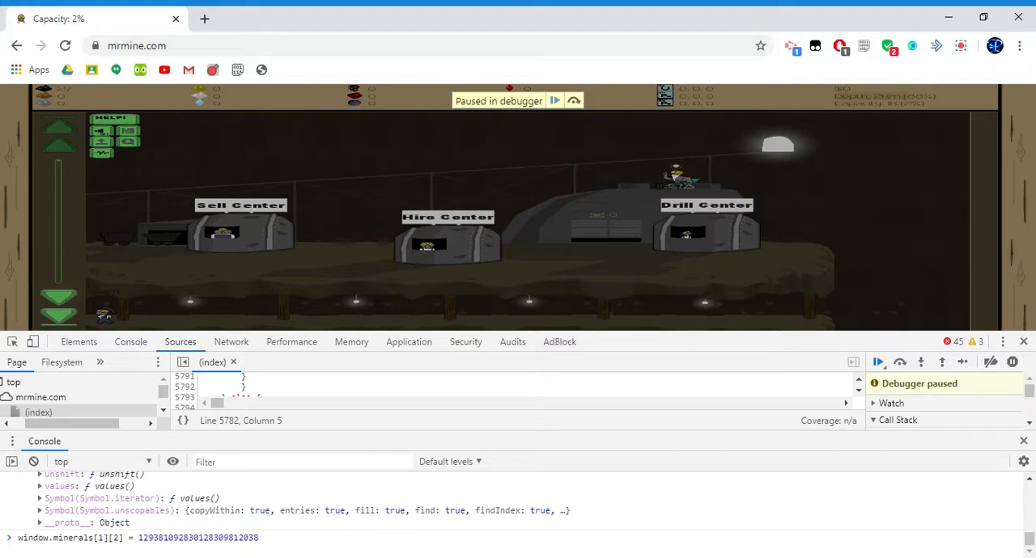
pyautogui.press('Enter')
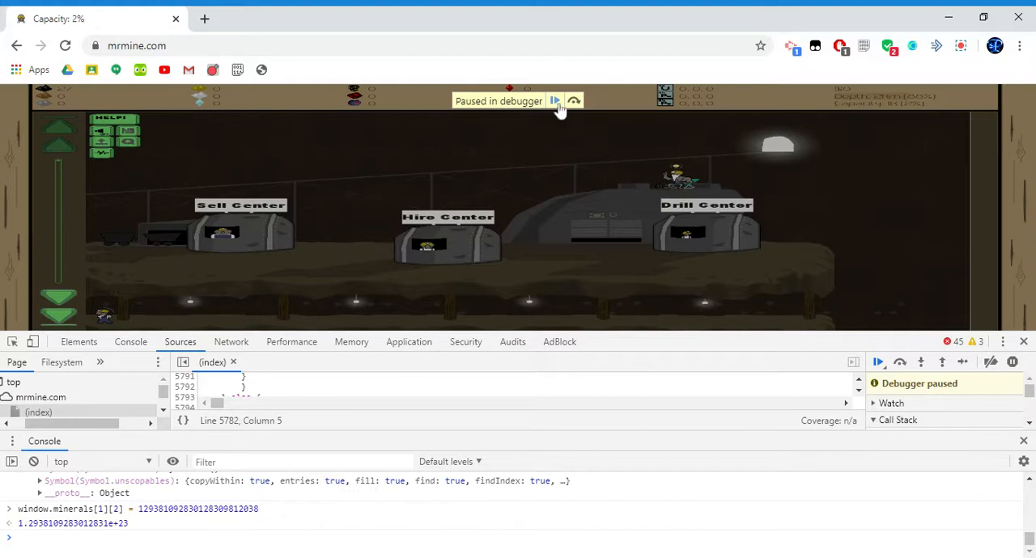
# Resume script execution so the coal count reads about 129,381,092,830 trillion, capacity full.
pyautogui.click(553, 100)
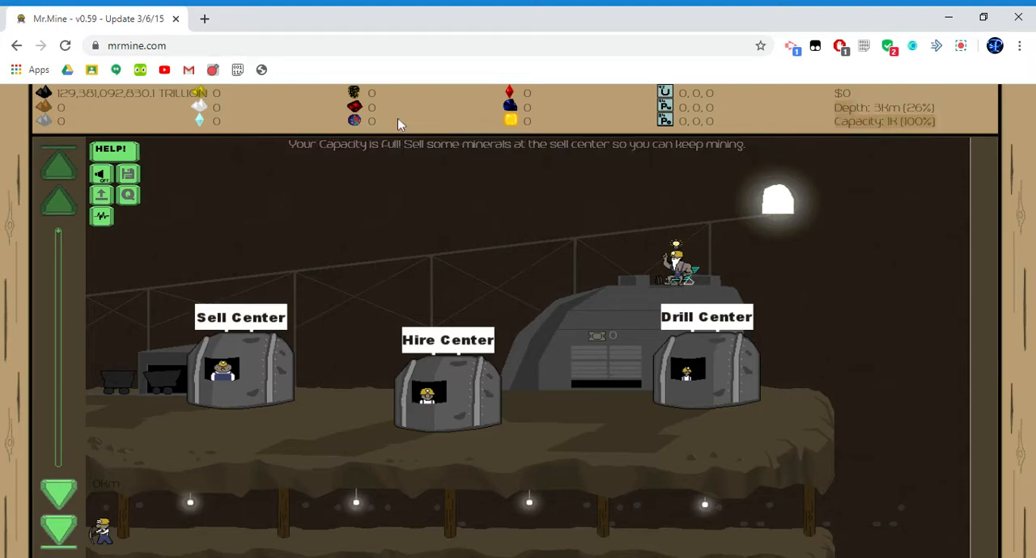
pyautogui.moveTo(444, 311)
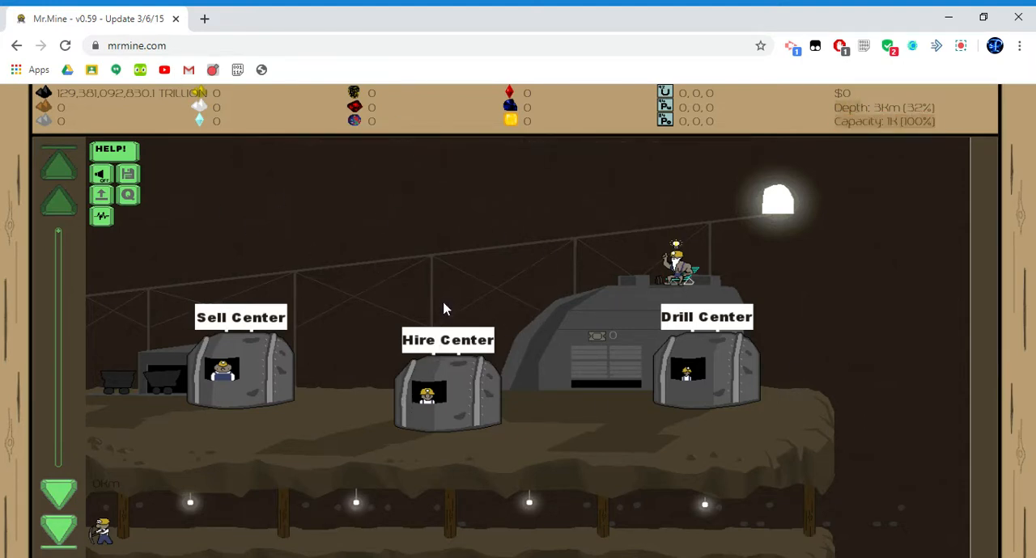